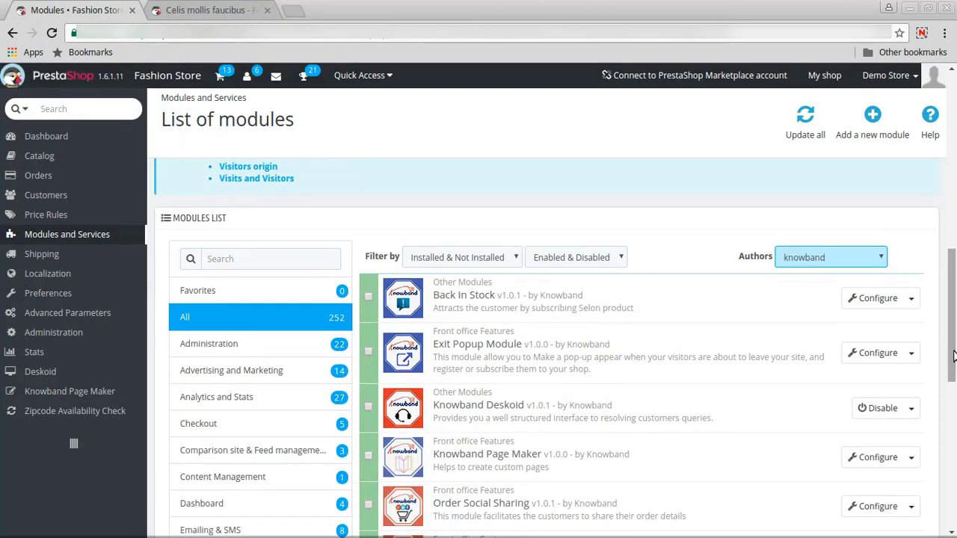
# Step: Search the Knowband module list for 'product video' so only that module remains
pyautogui.write('p')
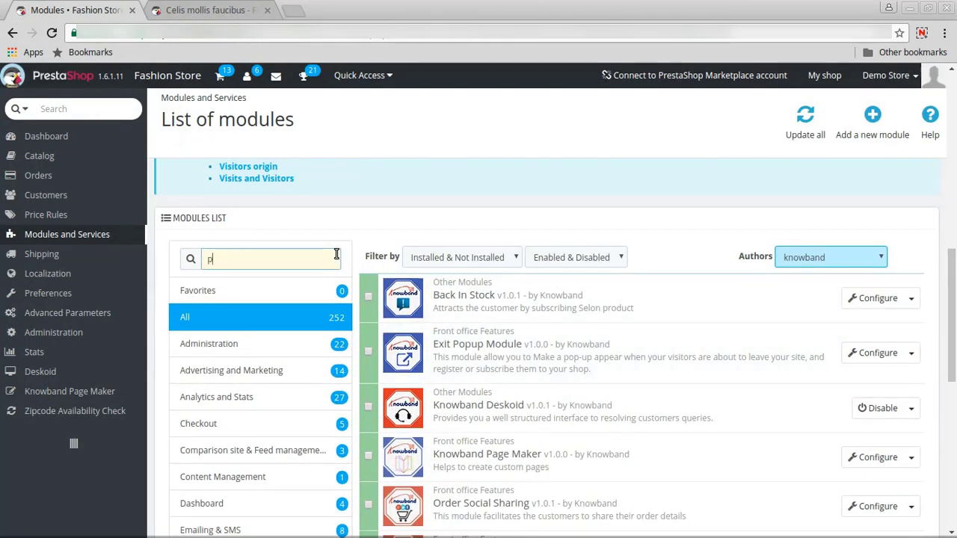
pyautogui.write('roduct v')
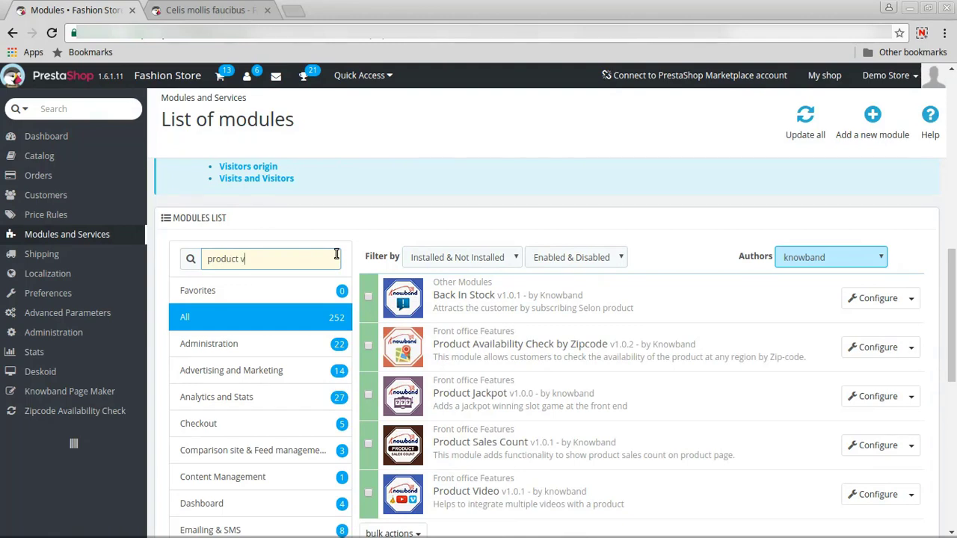
pyautogui.write('ideo')
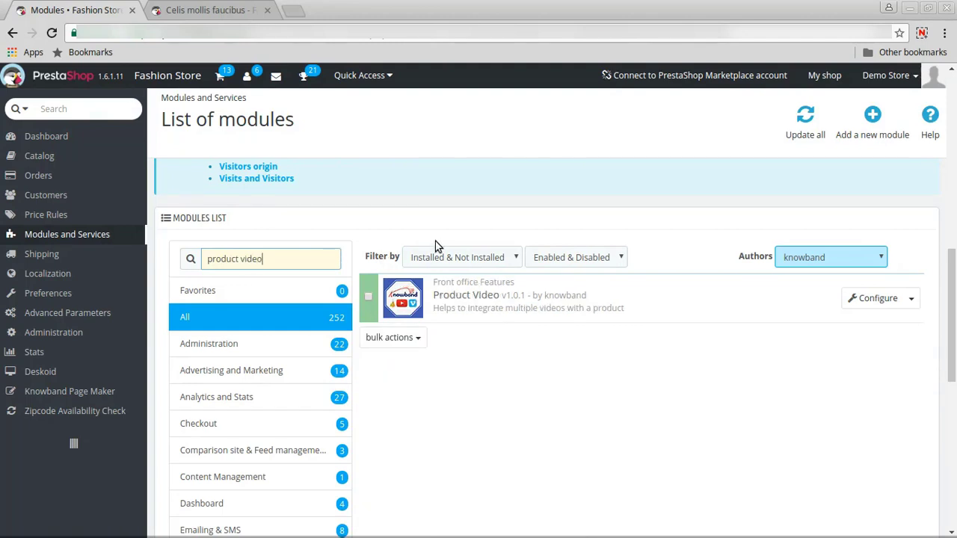
pyautogui.moveTo(872, 298)
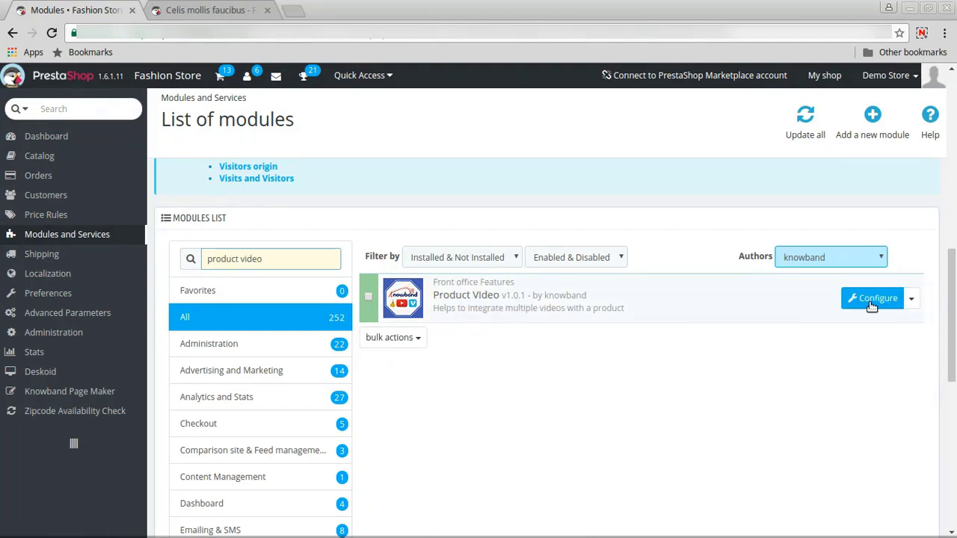
# Step: In Product Video's configuration, toggle Enable/Disable off and back to YES, then save
pyautogui.click(873, 298)
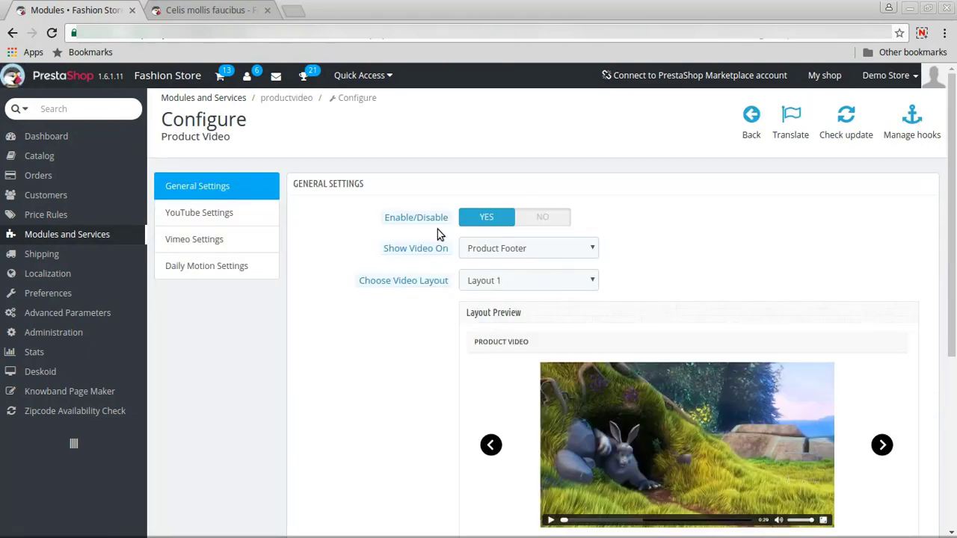
pyautogui.moveTo(421, 216)
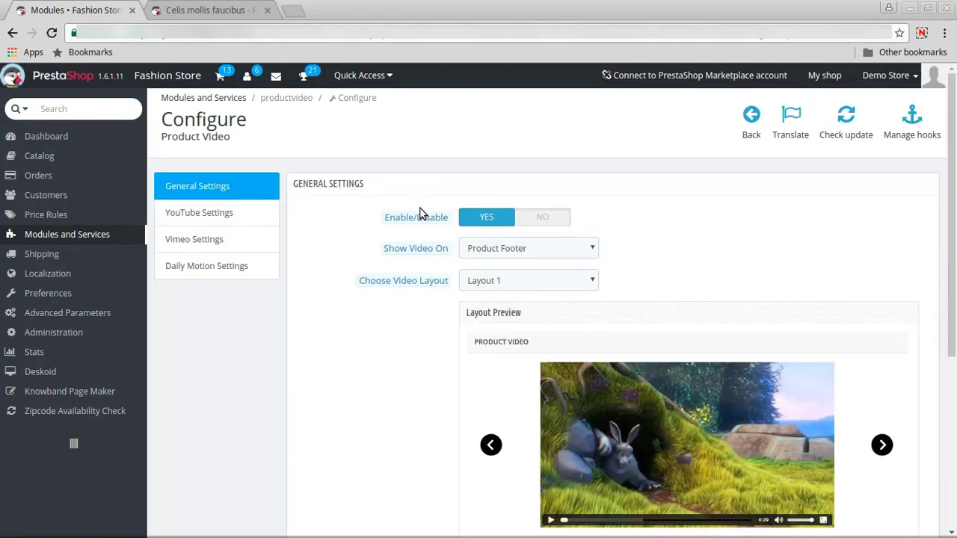
pyautogui.moveTo(437, 216)
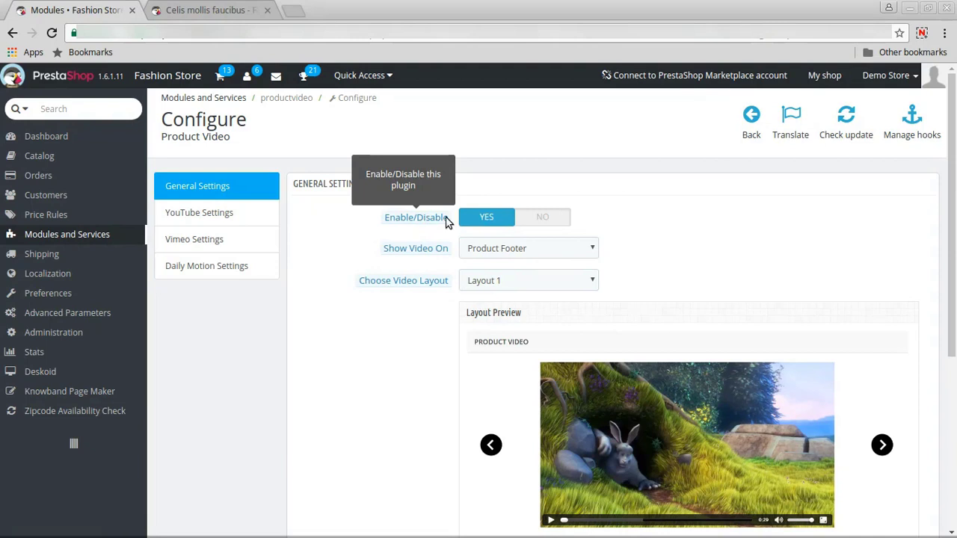
pyautogui.click(542, 216)
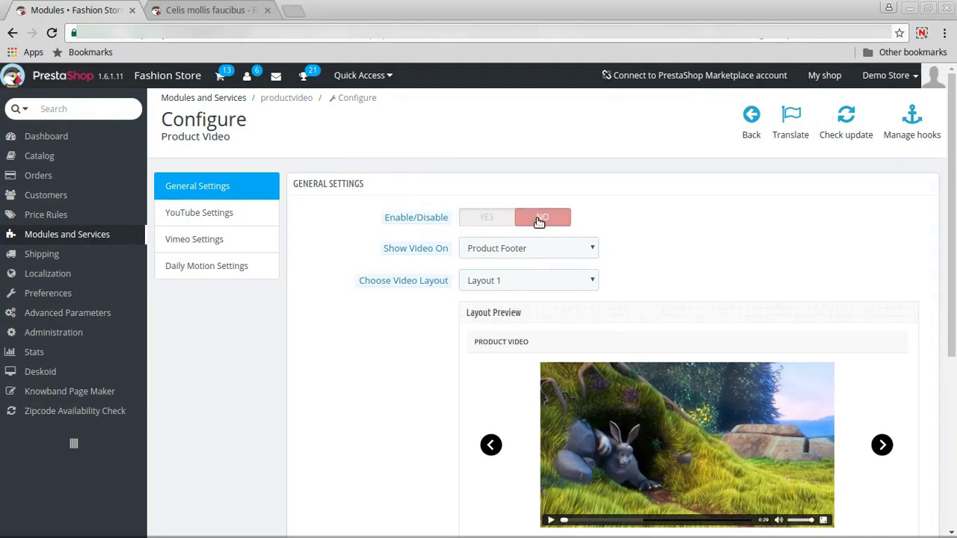
pyautogui.click(487, 217)
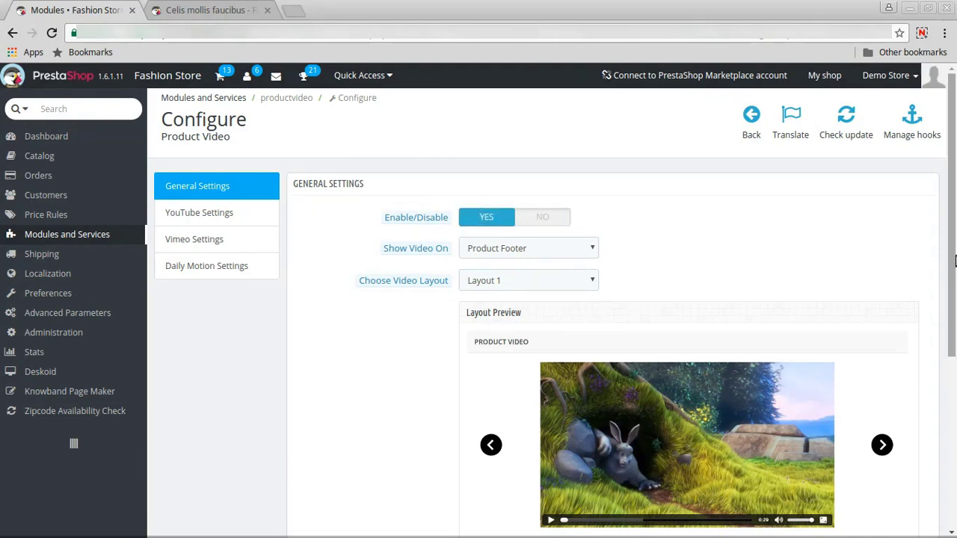
pyautogui.scroll(-3)
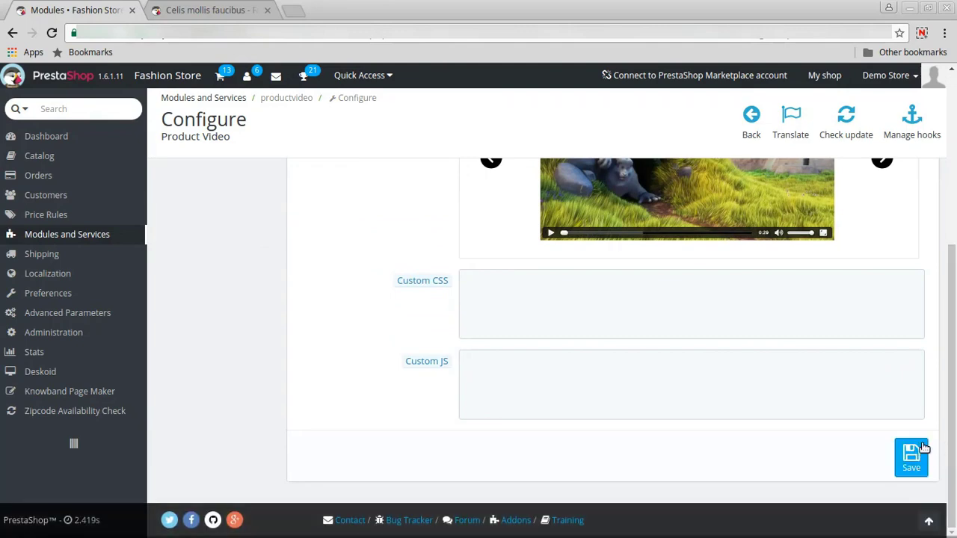
pyautogui.click(209, 9)
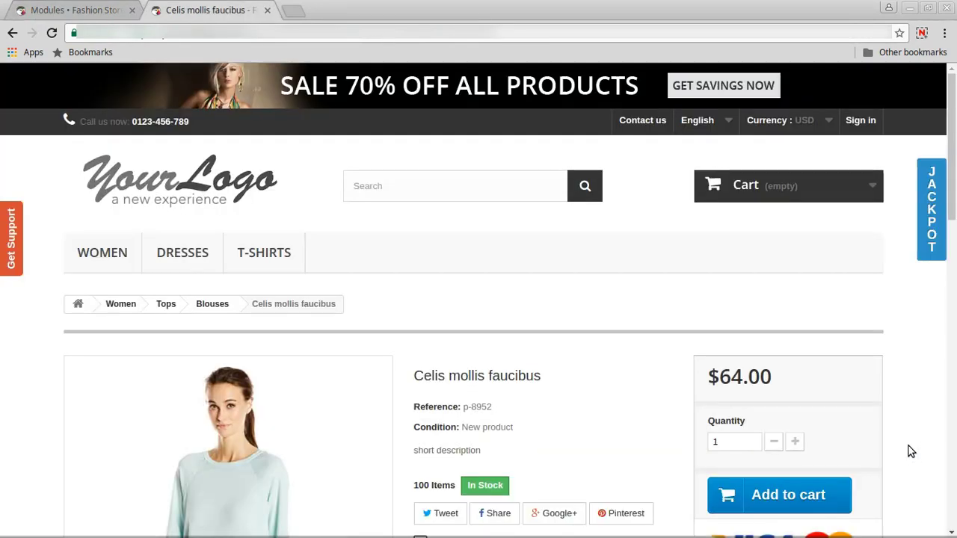
pyautogui.scroll(-3)
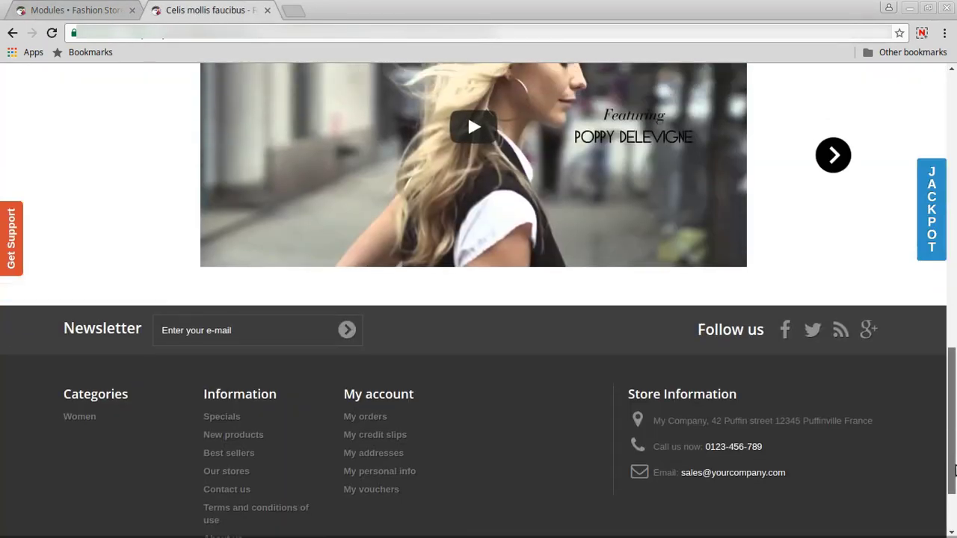
pyautogui.scroll(3)
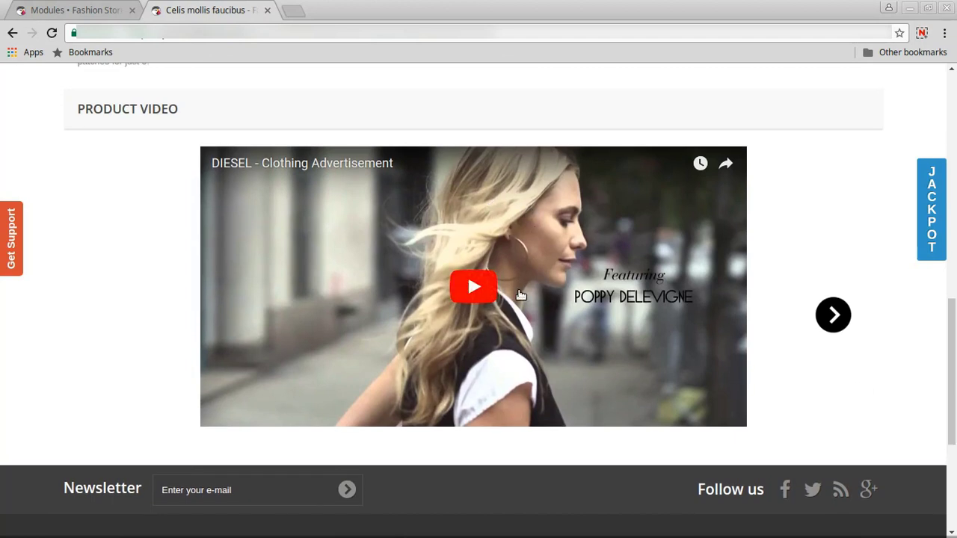
pyautogui.click(75, 10)
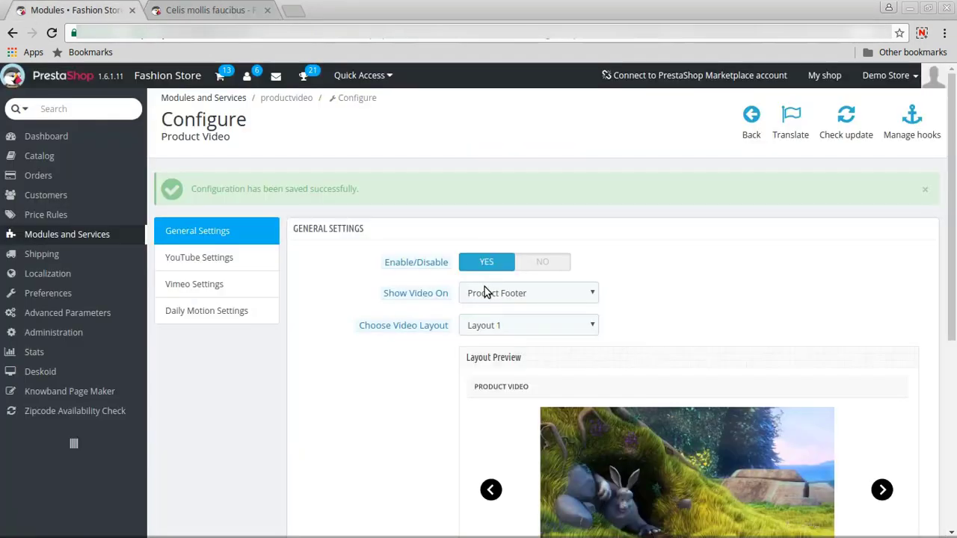
pyautogui.moveTo(416, 292)
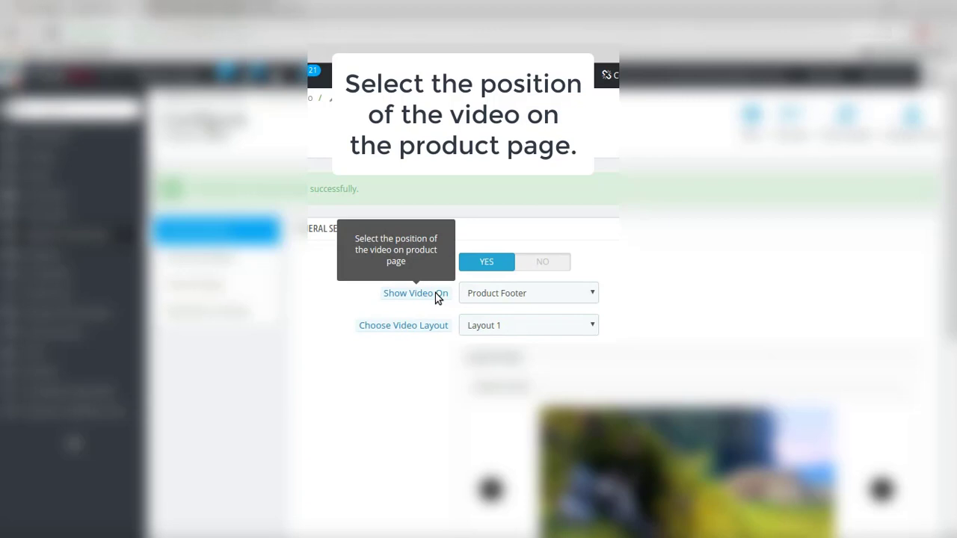
pyautogui.moveTo(443, 297)
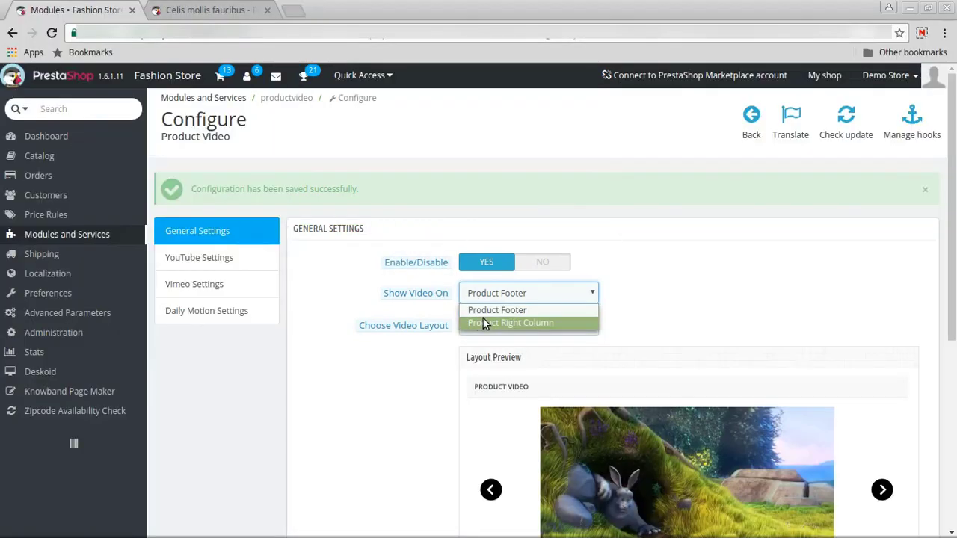
# Step: Set Show Video On to Product Right Column, keeping Layout 1
pyautogui.click(511, 322)
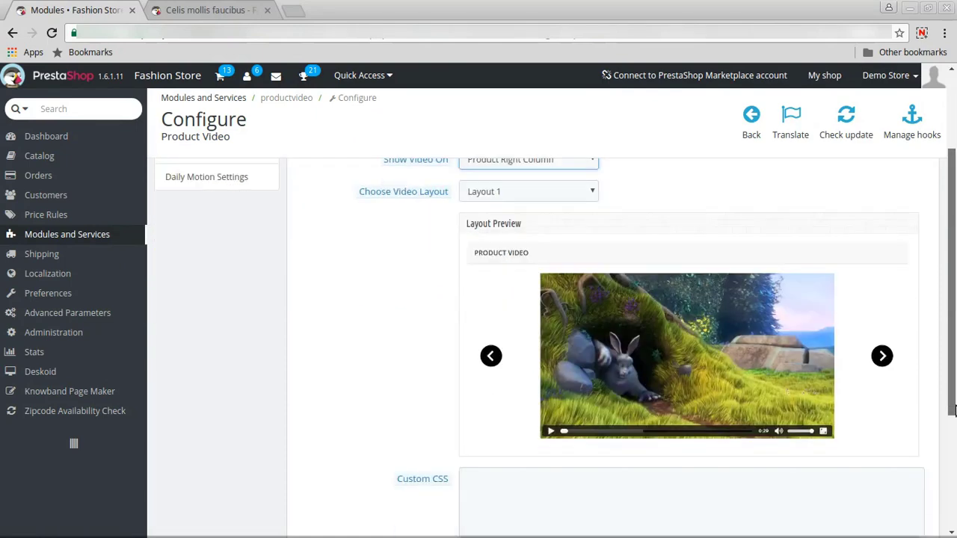
pyautogui.scroll(-3)
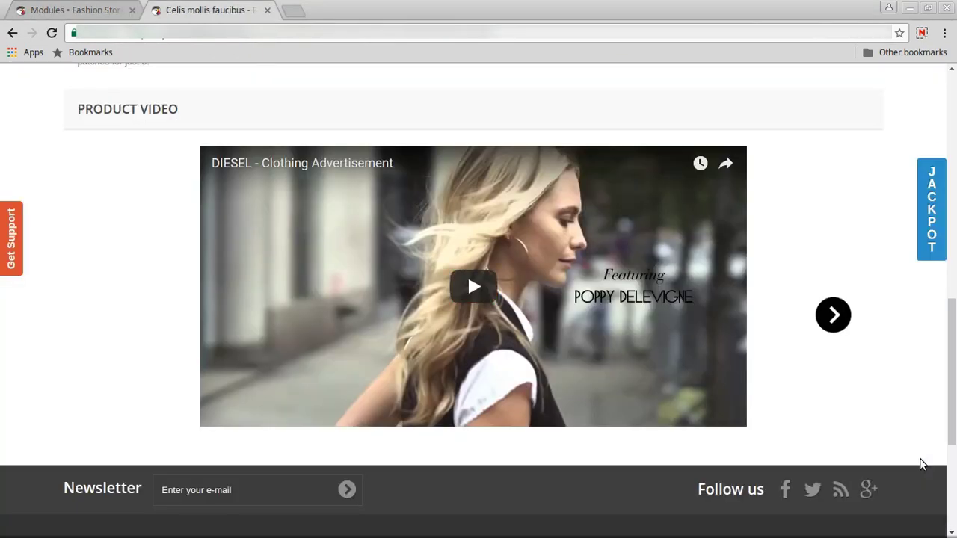
pyautogui.scroll(3)
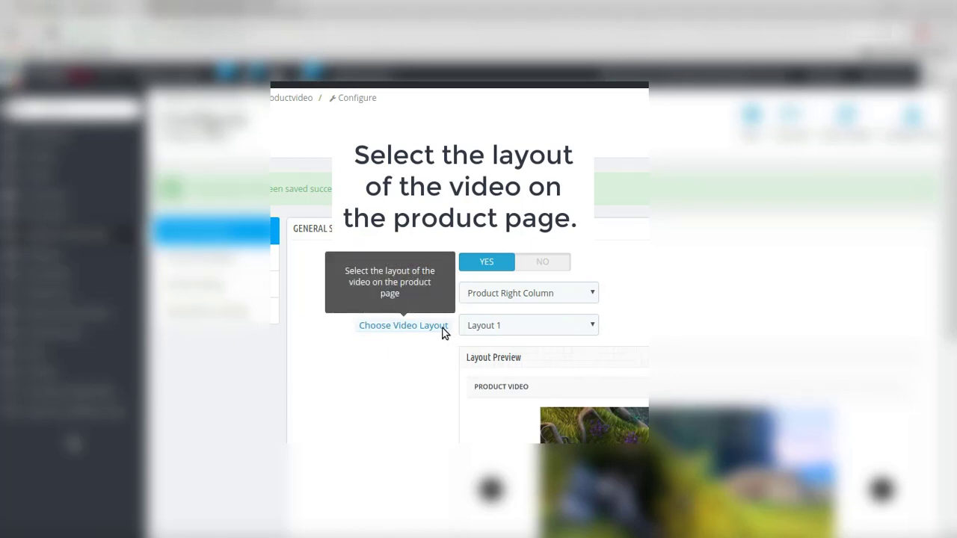
# Step: Go through the Custom CSS and Custom JS fields and save the general settings
pyautogui.click(529, 324)
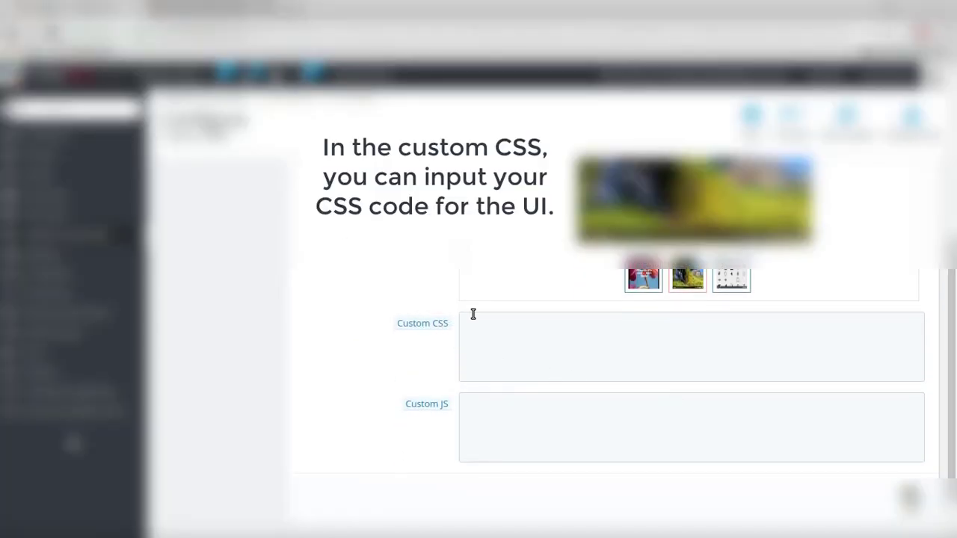
pyautogui.click(691, 346)
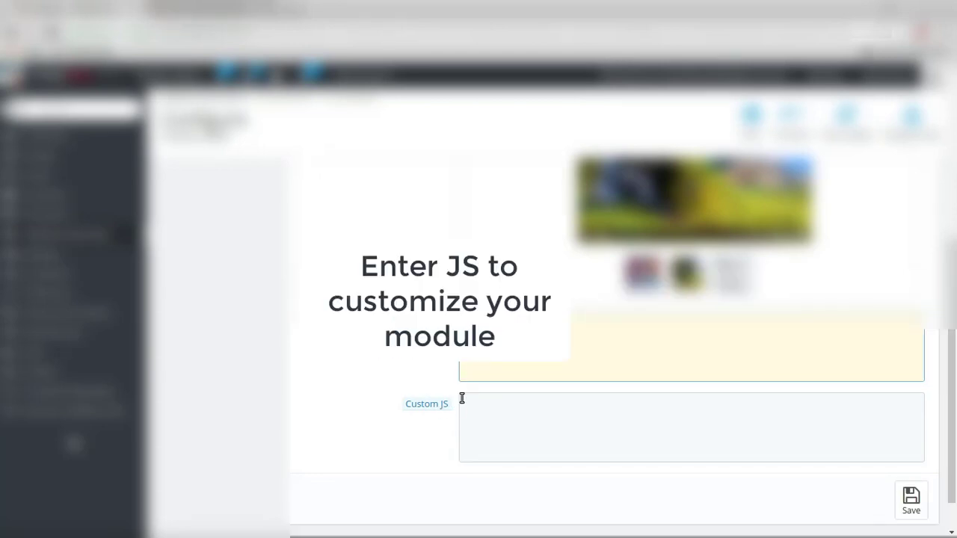
pyautogui.click(691, 427)
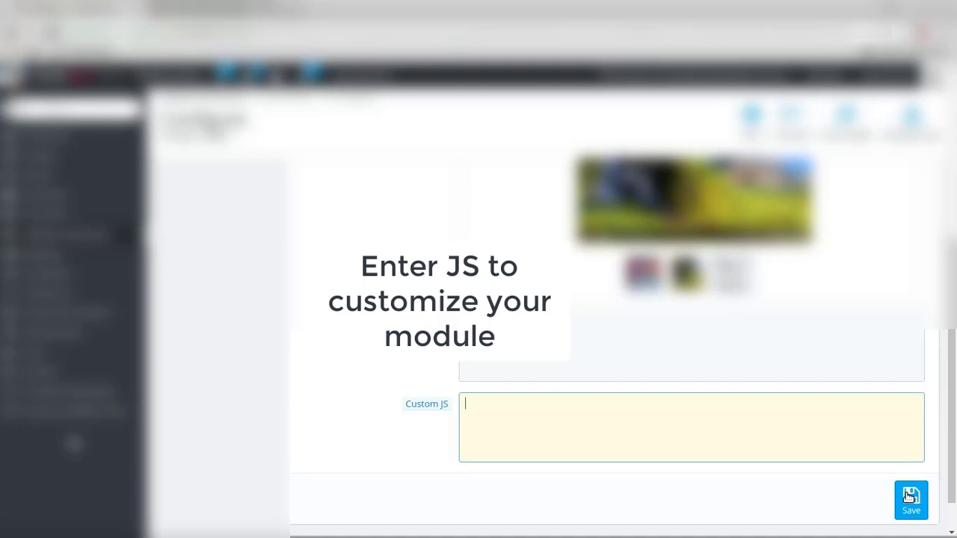
pyautogui.click(910, 501)
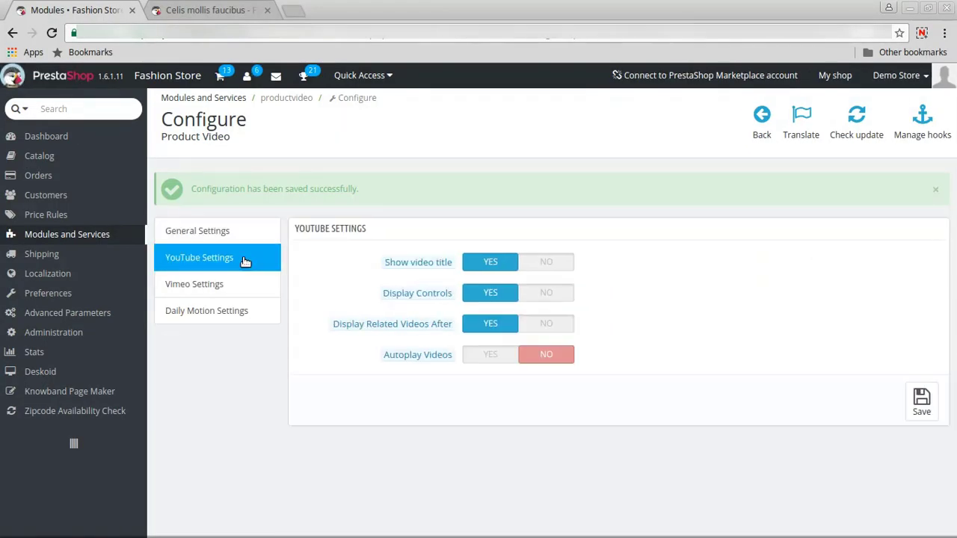
pyautogui.moveTo(418, 263)
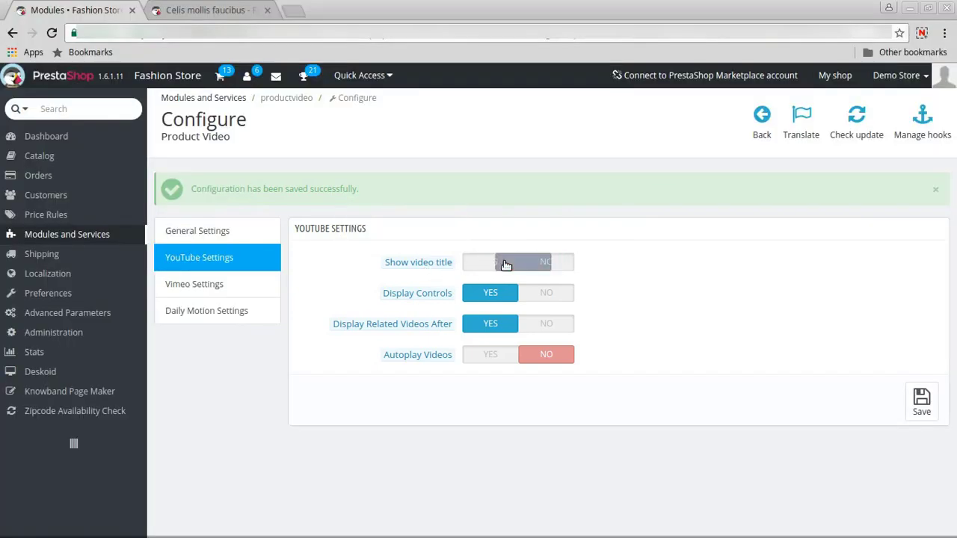
pyautogui.moveTo(417, 292)
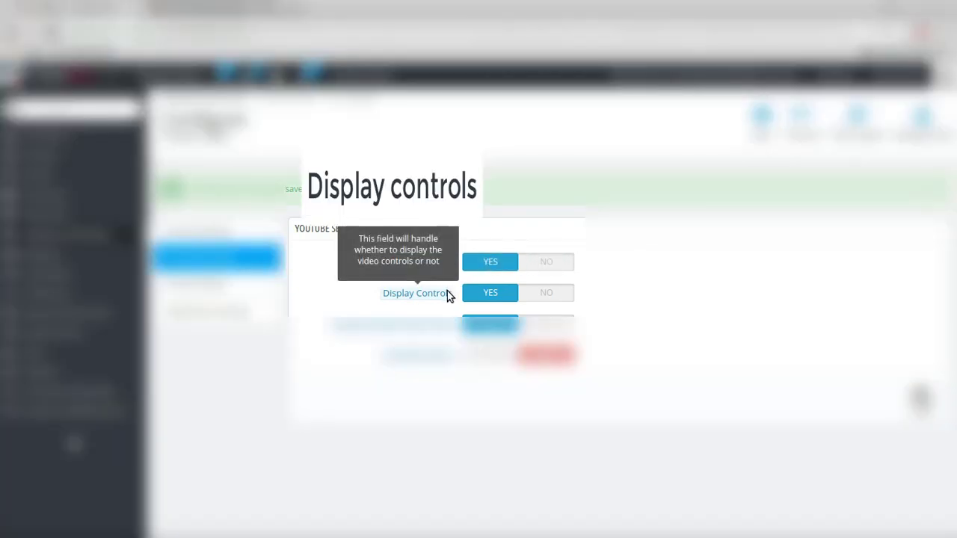
# Step: Set Show video title to YES, with controls and related videos on and autoplay off, and save
pyautogui.click(547, 292)
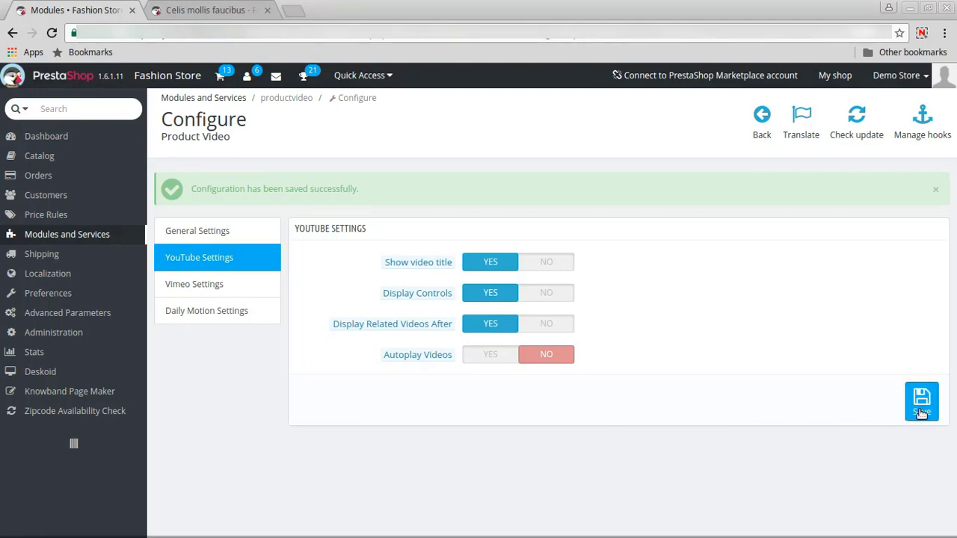
pyautogui.click(198, 230)
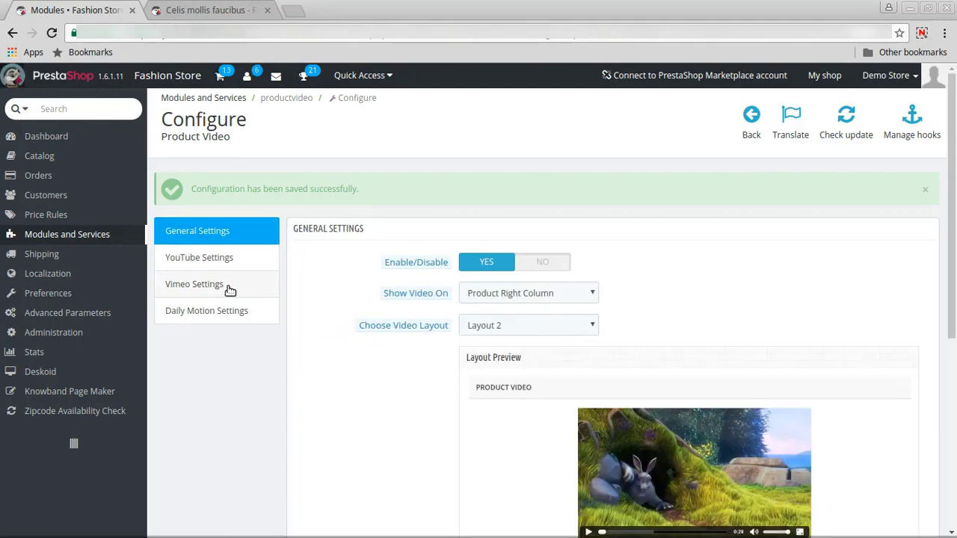
# Step: Save the Daily Motion settings with end screen, controls, frame border and video info on
pyautogui.click(207, 310)
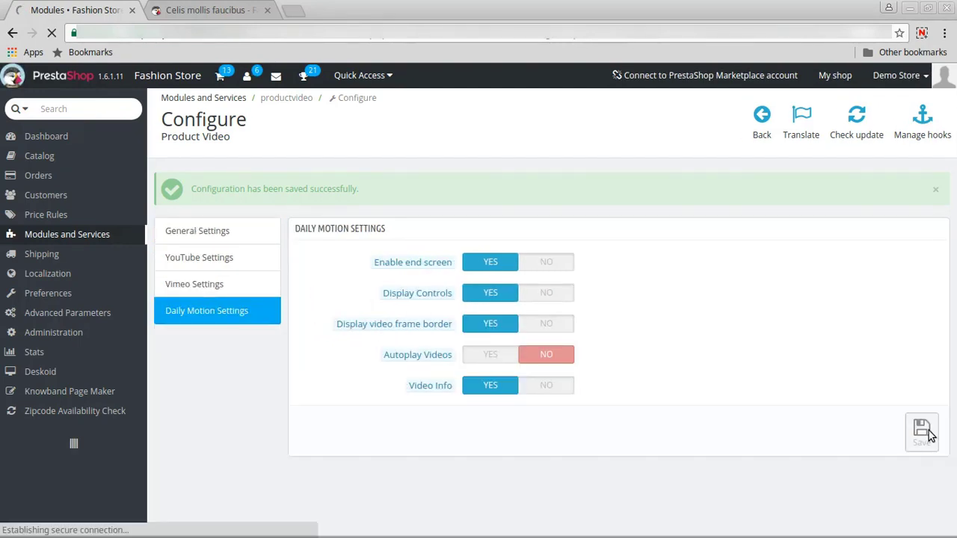
pyautogui.click(197, 230)
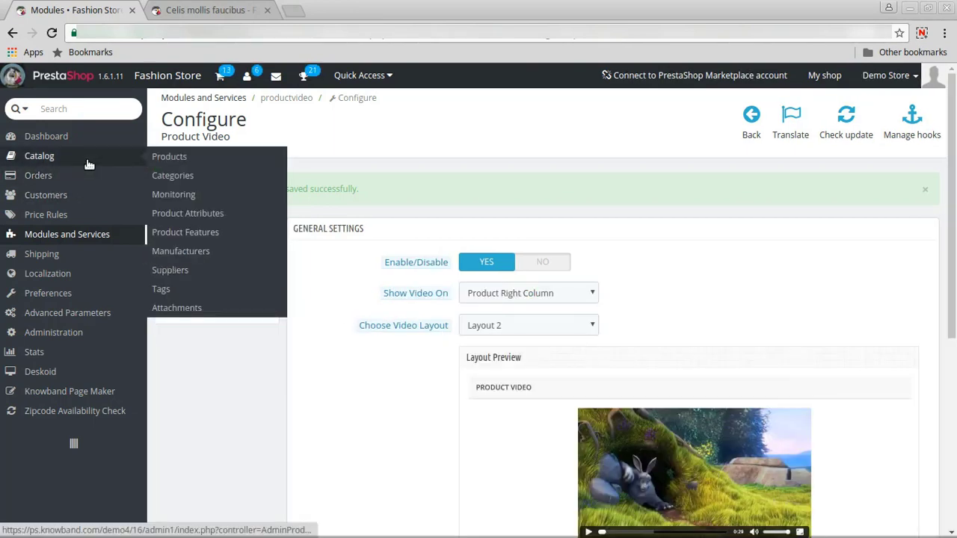
pyautogui.moveTo(169, 156)
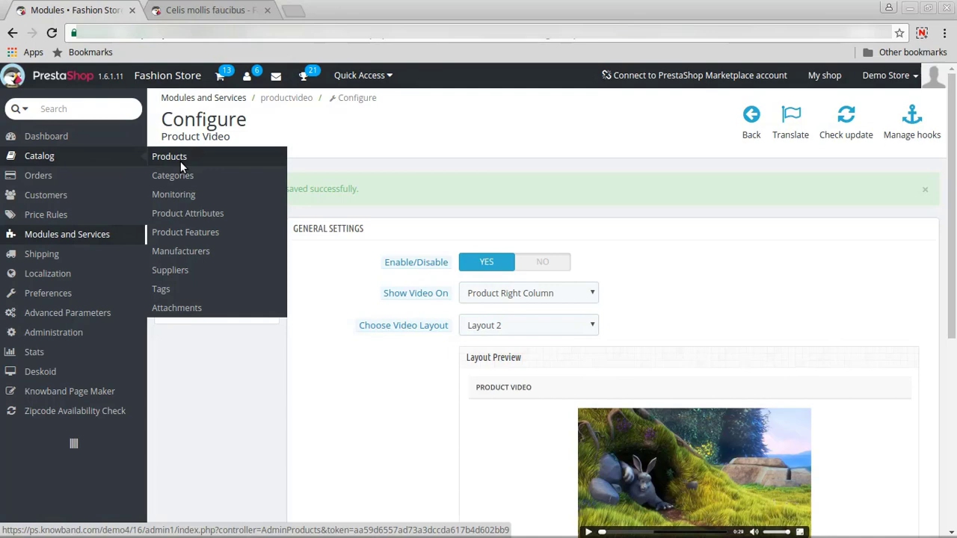
# Step: Edit Printed Dress (demo_3) from the product list and view its Product Video tab
pyautogui.click(169, 156)
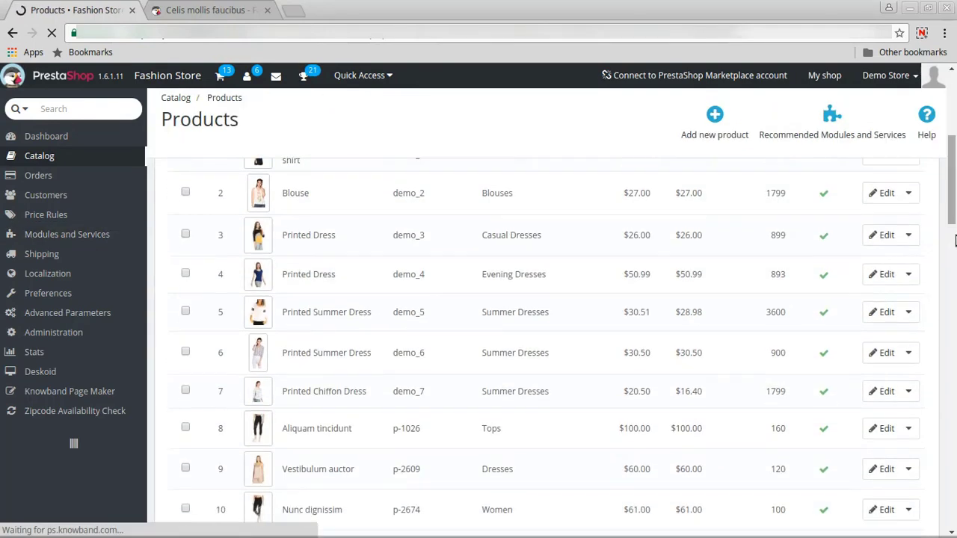
pyautogui.click(882, 235)
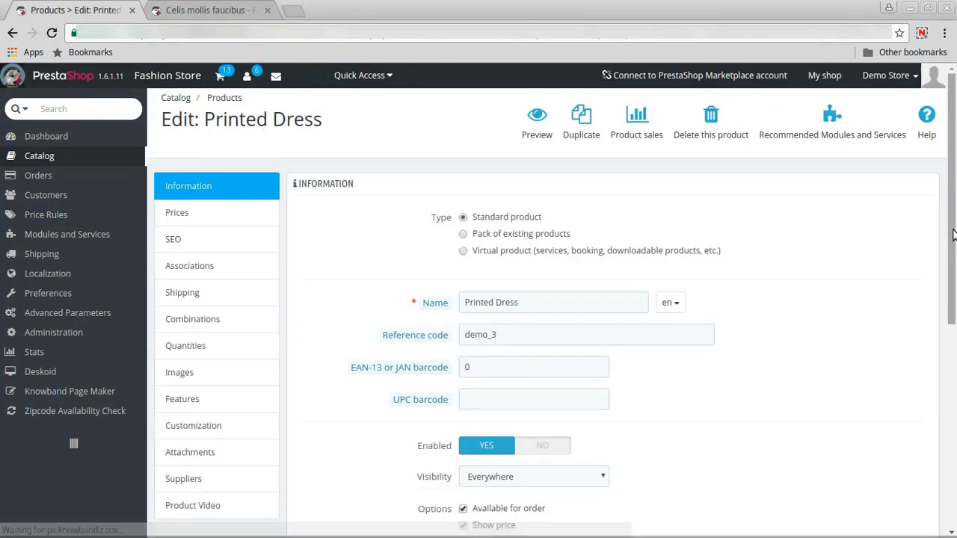
pyautogui.scroll(-3)
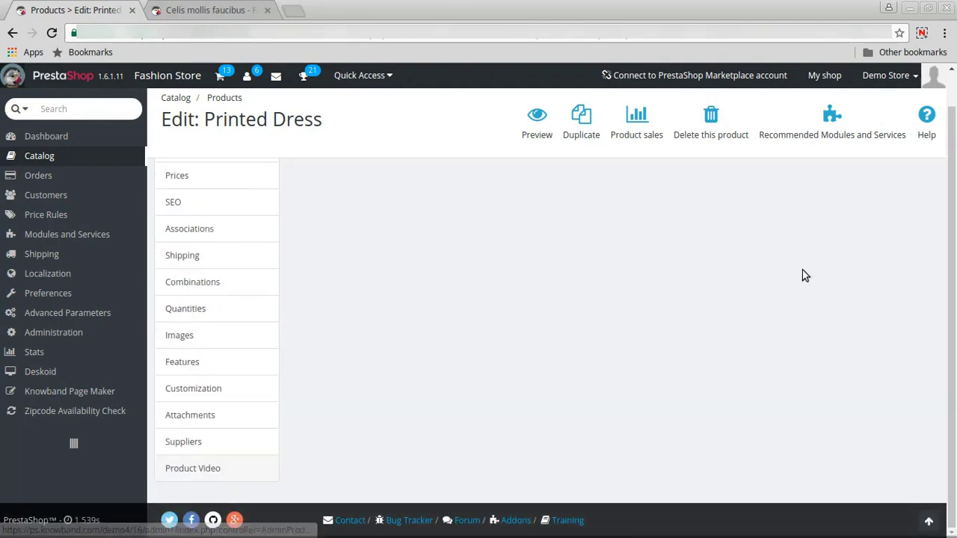
pyautogui.click(193, 468)
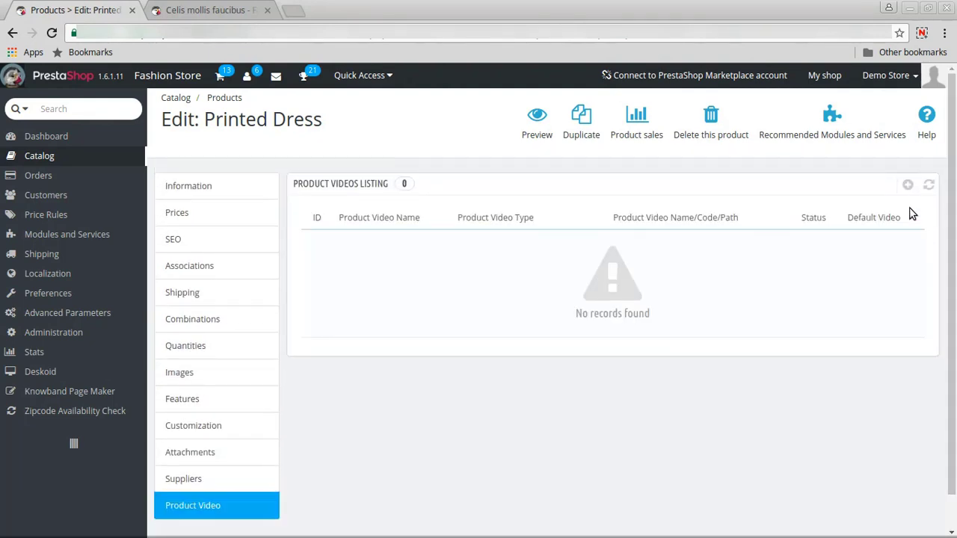
pyautogui.click(906, 185)
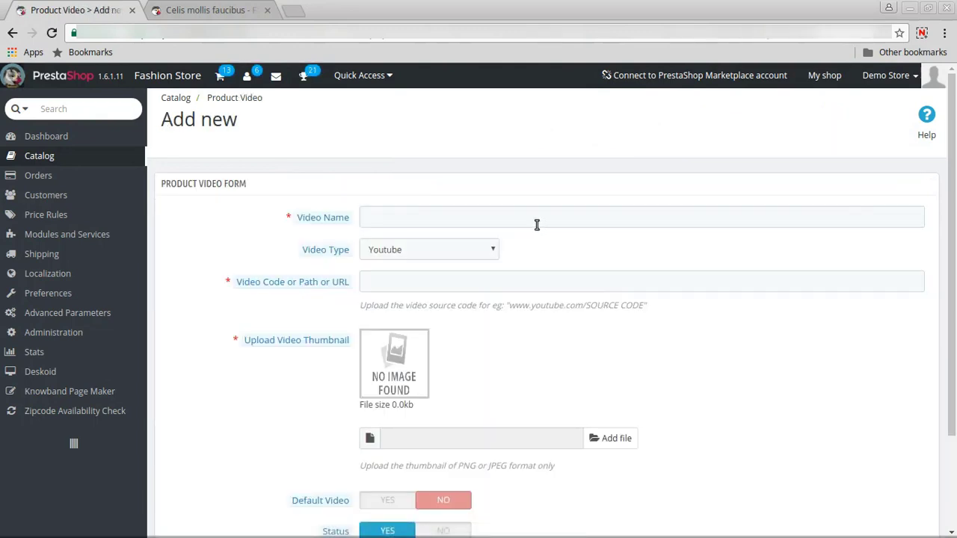
pyautogui.write('v')
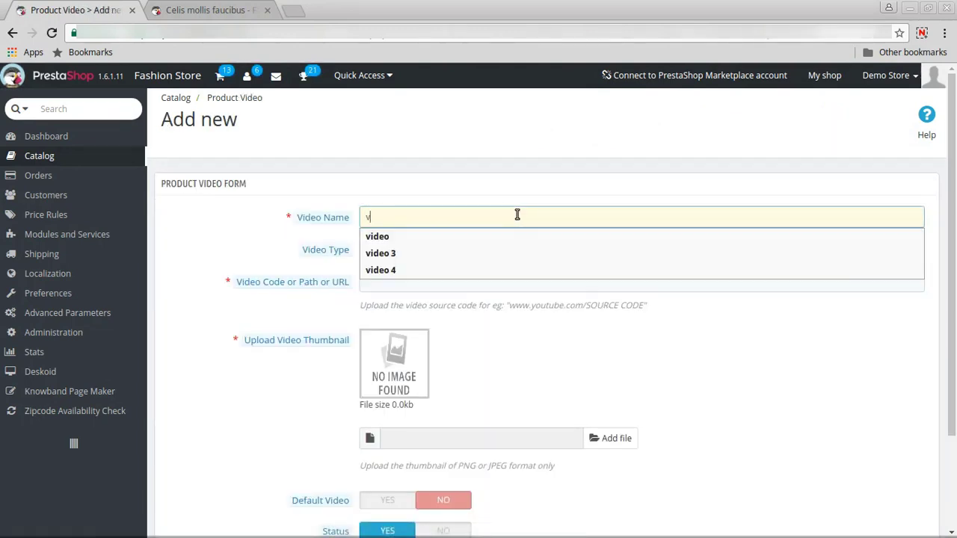
pyautogui.click(381, 270)
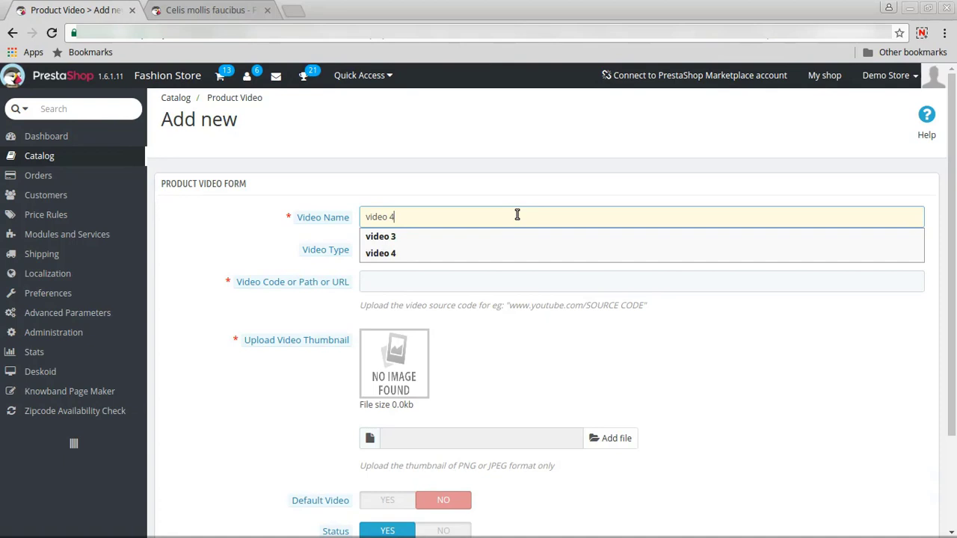
pyautogui.click(380, 253)
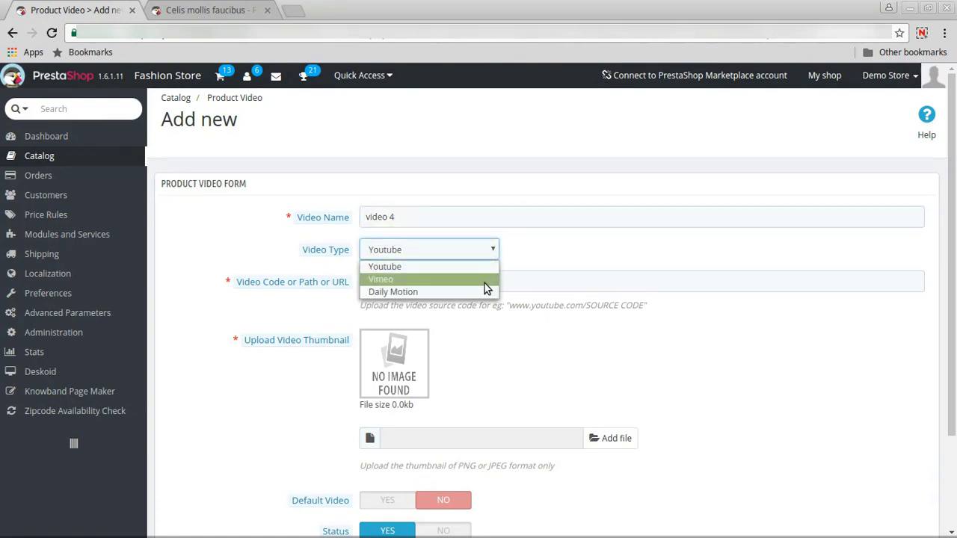
pyautogui.click(384, 266)
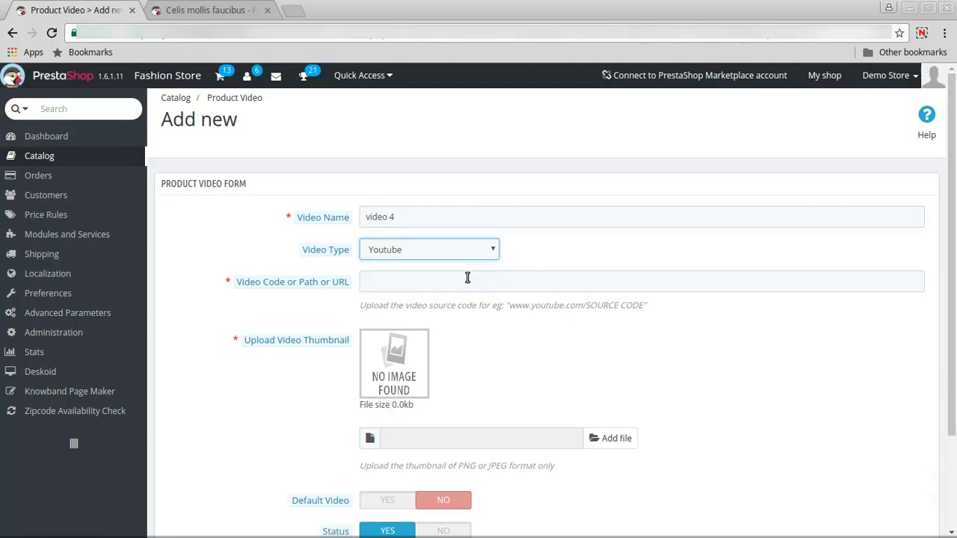
pyautogui.write('https://www.youtube.com/watch?v=q-nKfkV2NZg')
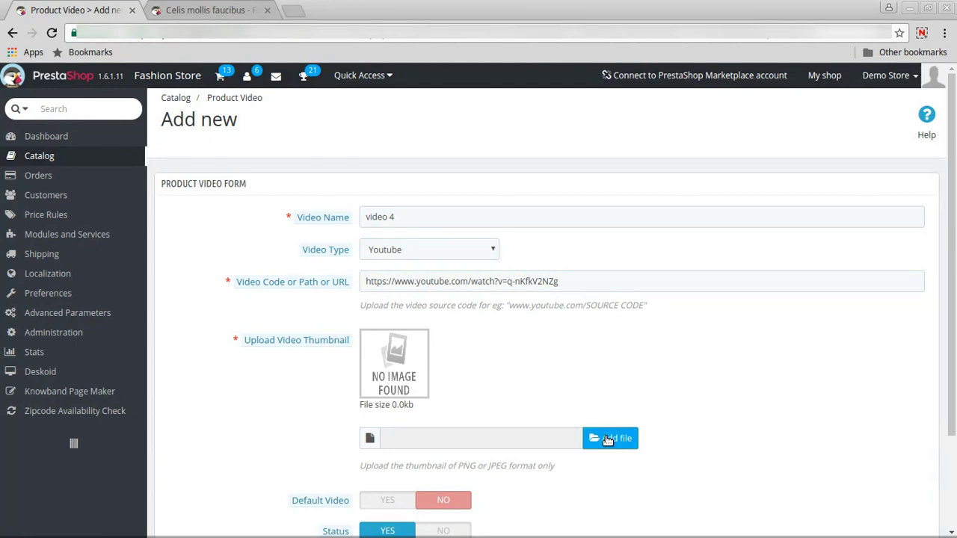
# Step: Upload the Knowband_Logo.jpg thumbnail, keep Status YES, and save the video
pyautogui.click(610, 438)
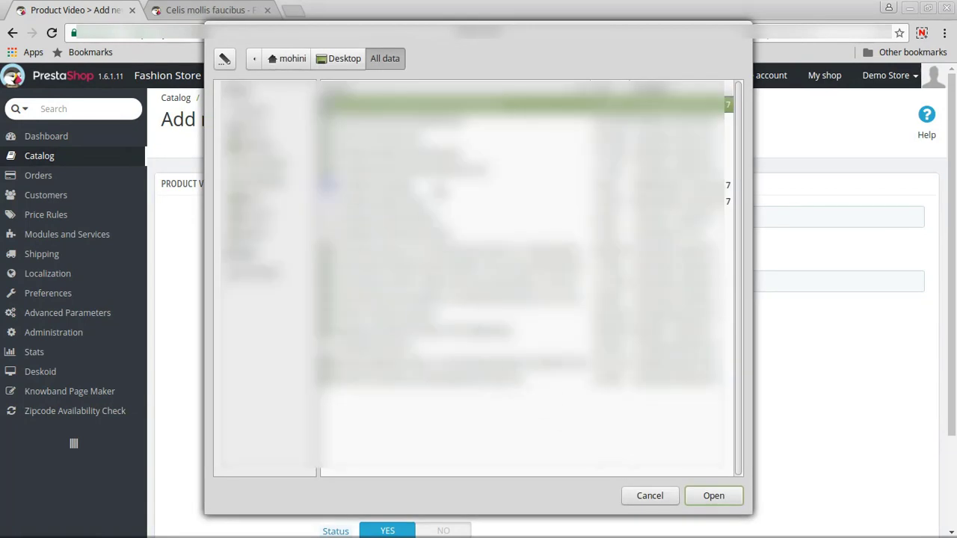
pyautogui.click(713, 496)
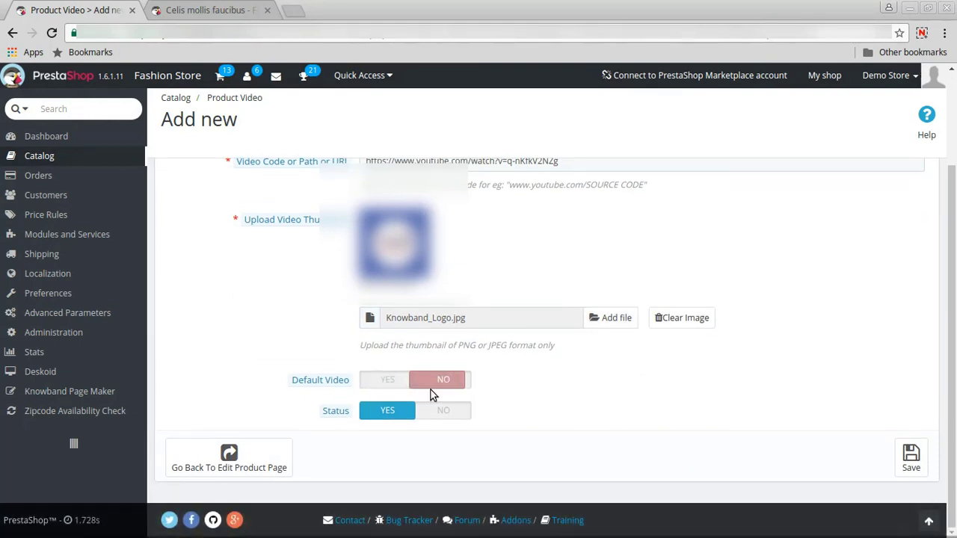
pyautogui.click(443, 409)
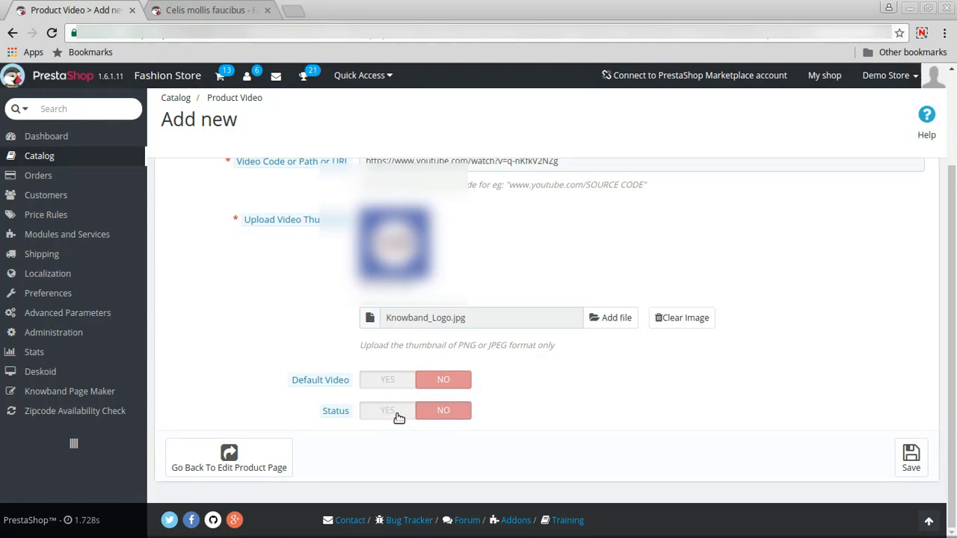
pyautogui.click(388, 410)
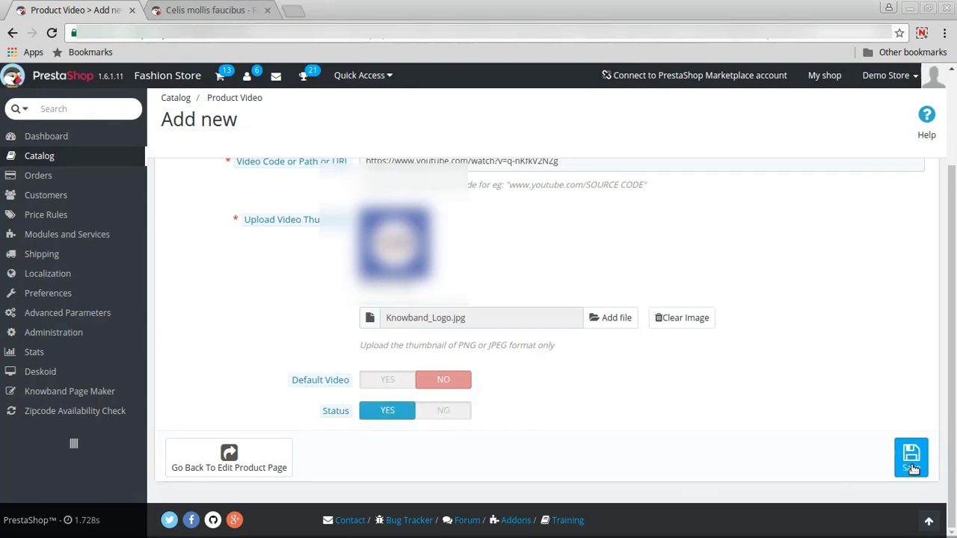
pyautogui.click(911, 456)
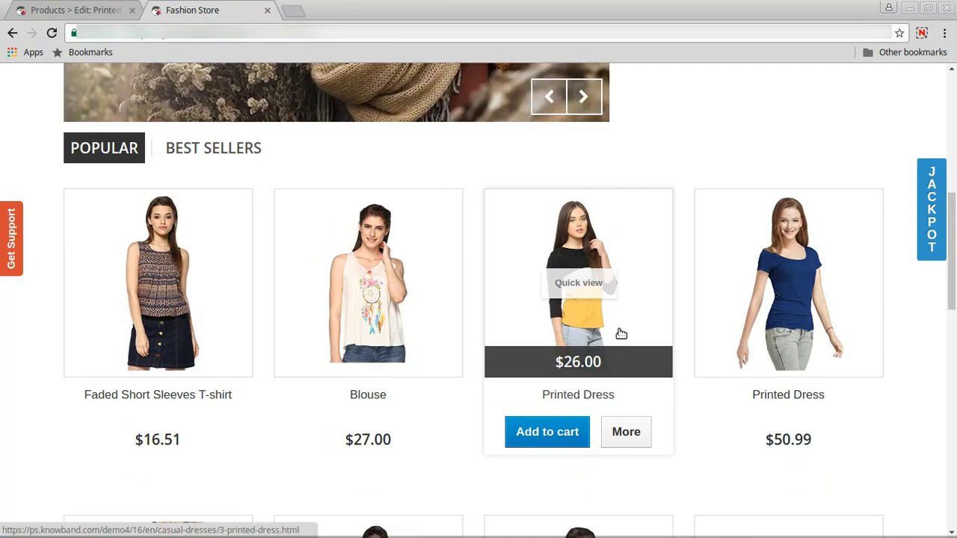
# Step: Open Printed Dress from the storefront home page and play its product video
pyautogui.click(625, 431)
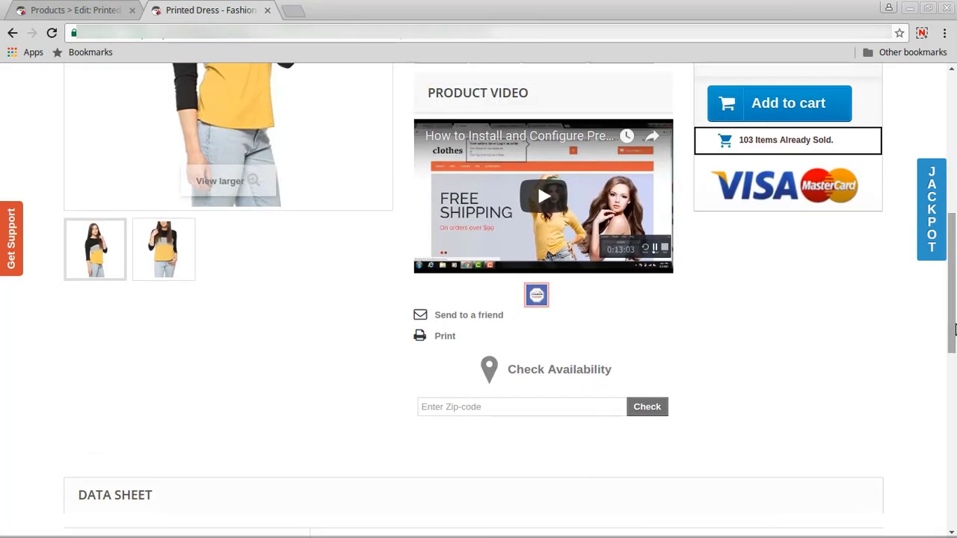
pyautogui.click(543, 195)
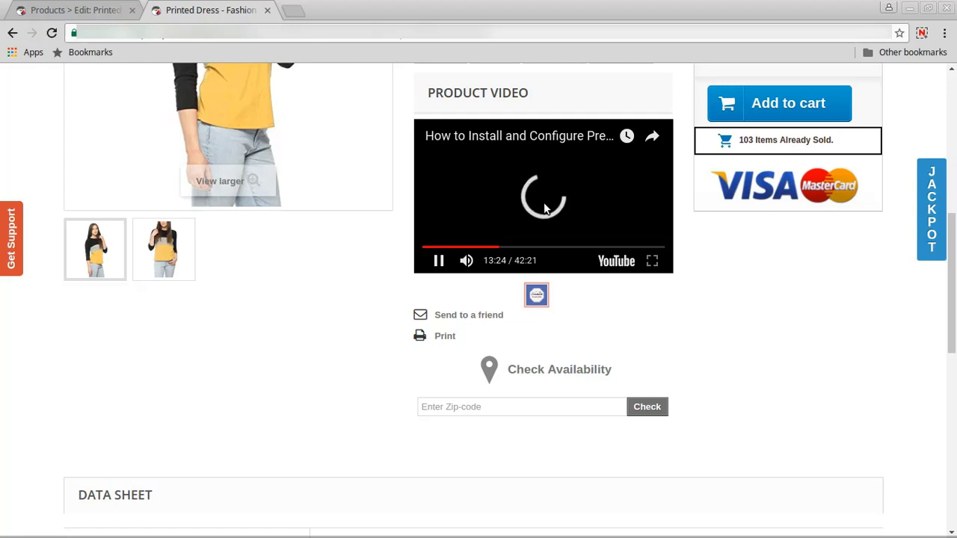